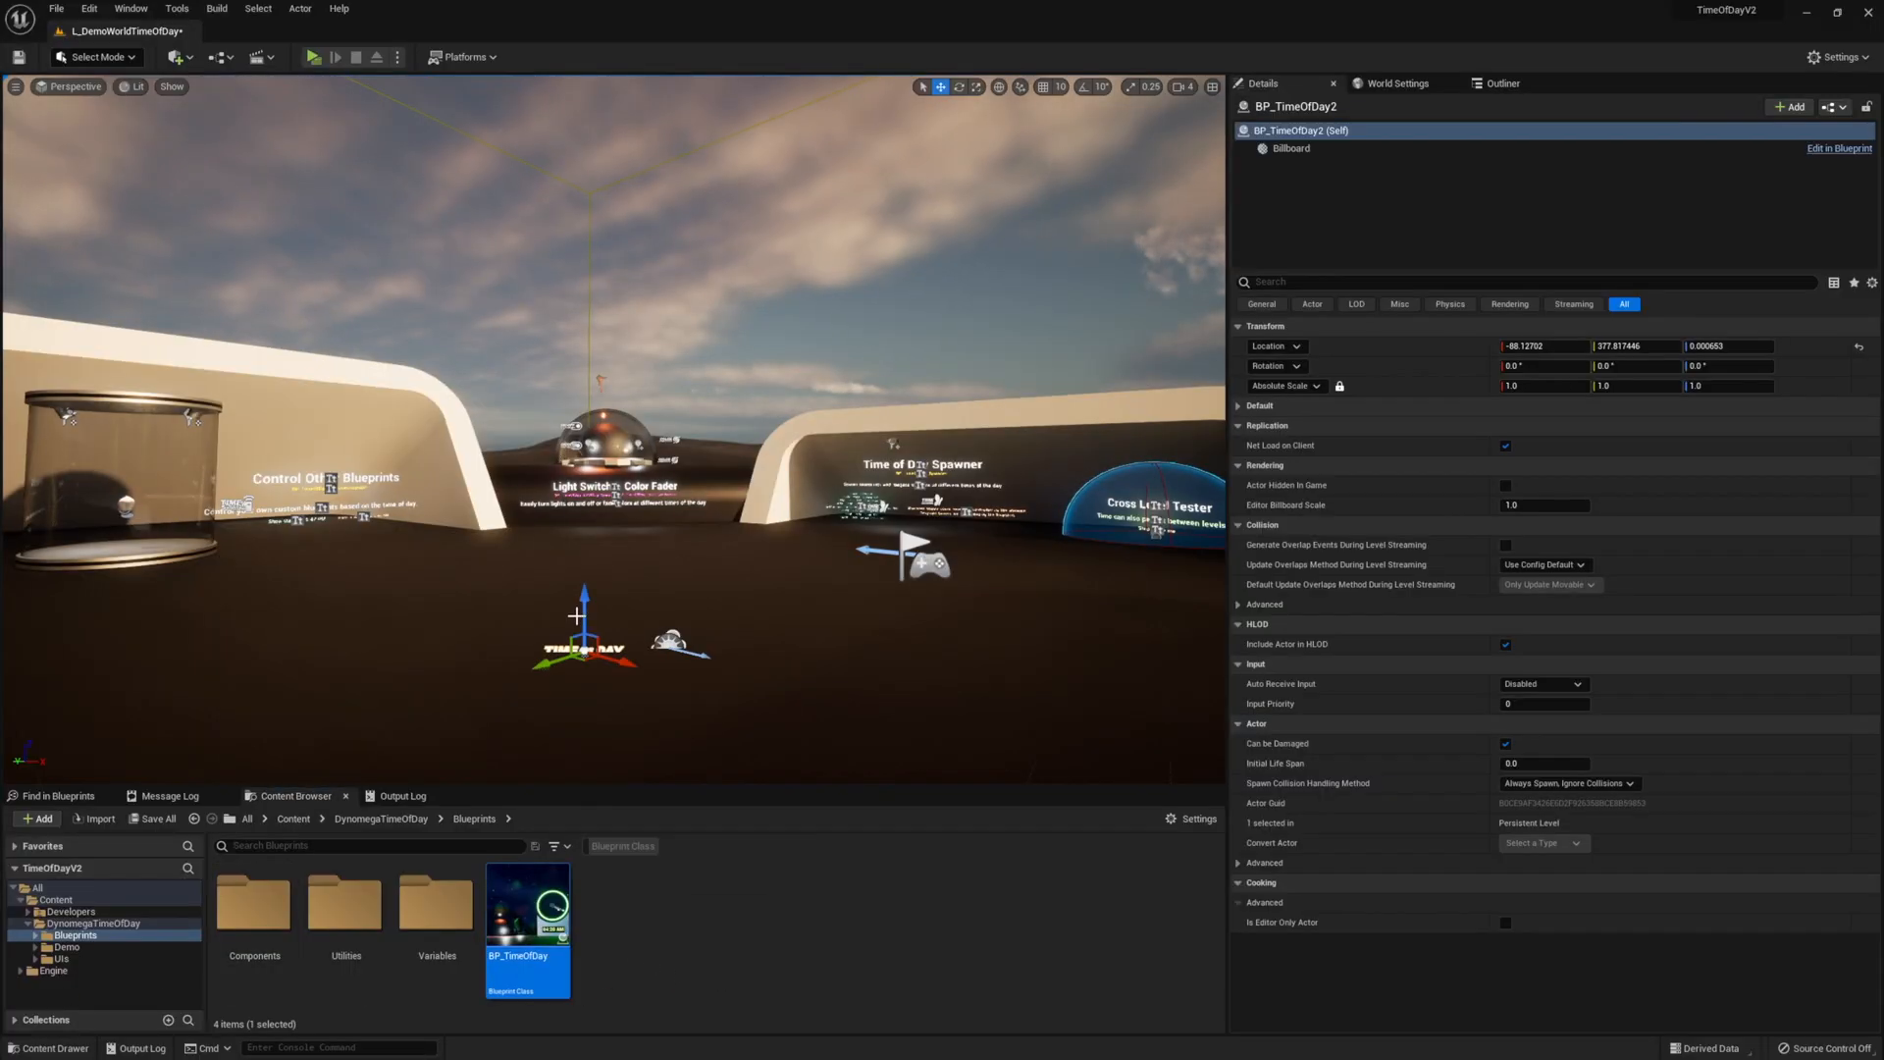
Expand BP_TimeOfDay2's Default category and Starting Point subsection to show date and time values
{"action": "left_click", "coordinate": [1541, 425]}
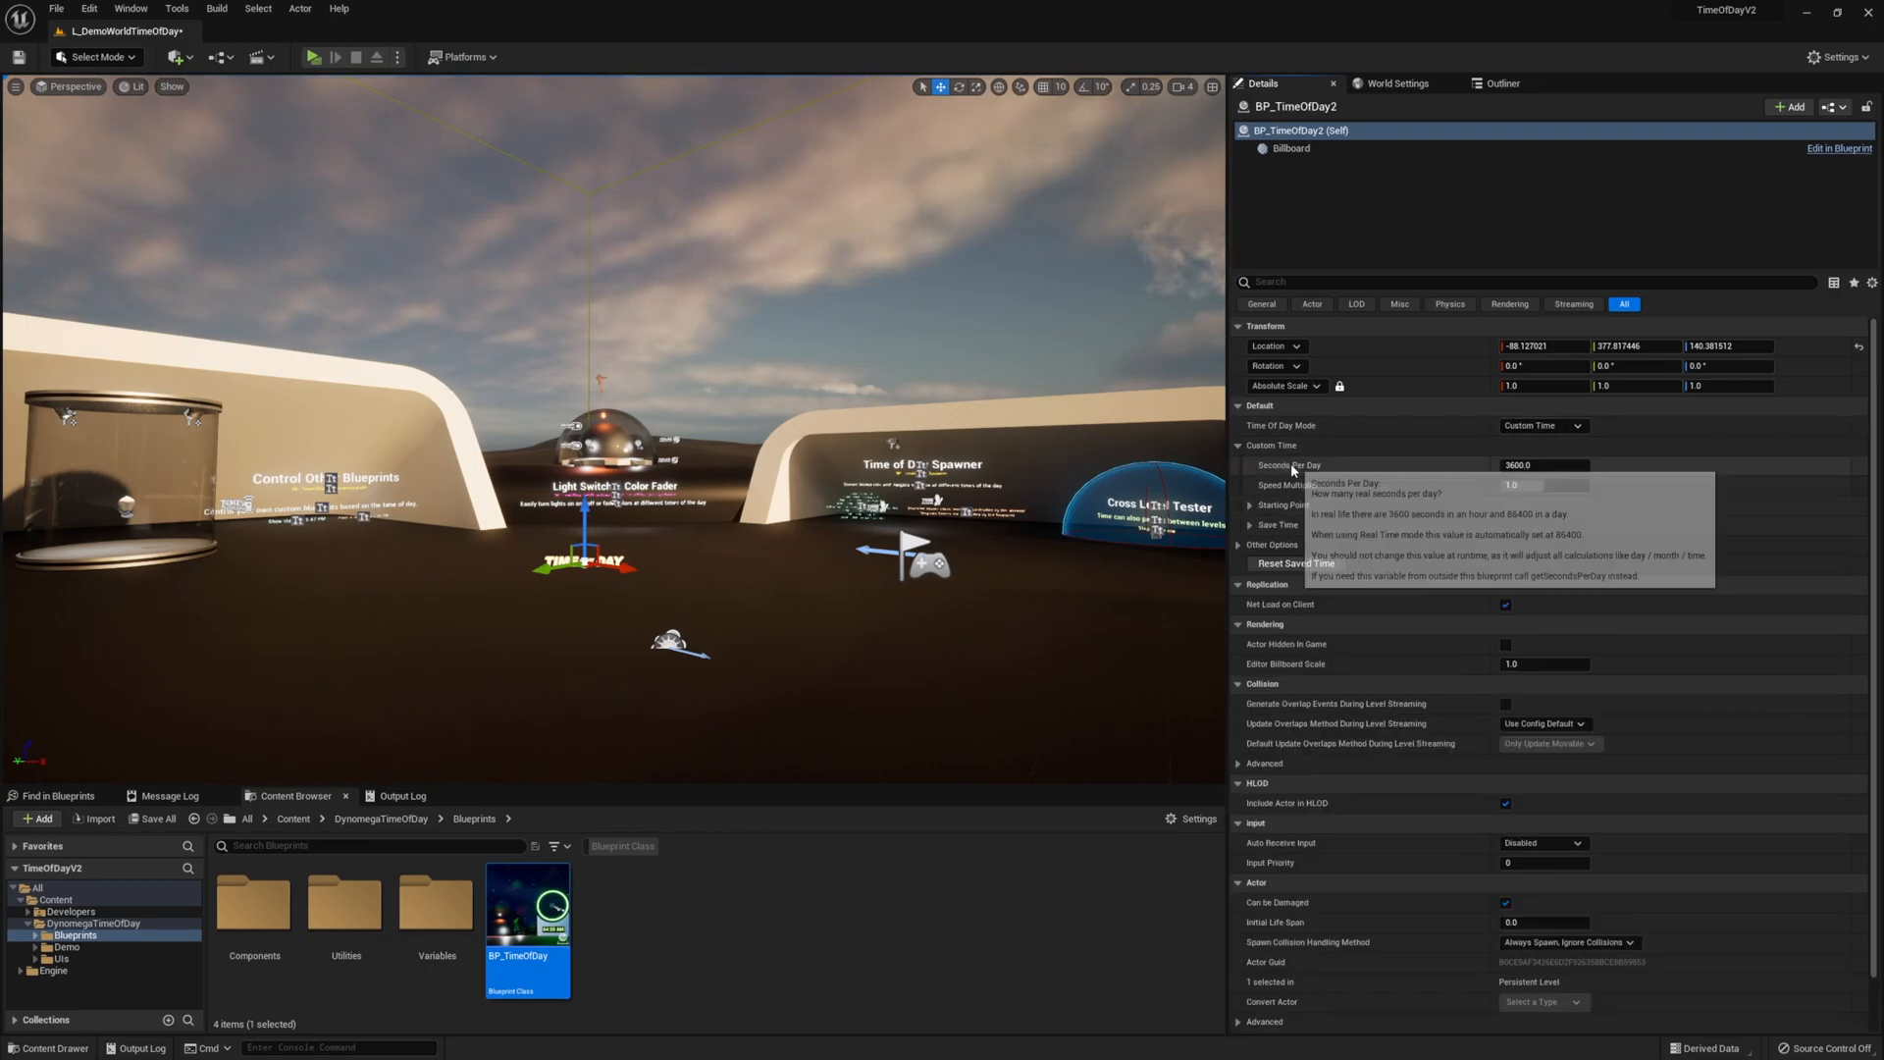
{"action": "left_click", "coordinate": [1249, 504]}
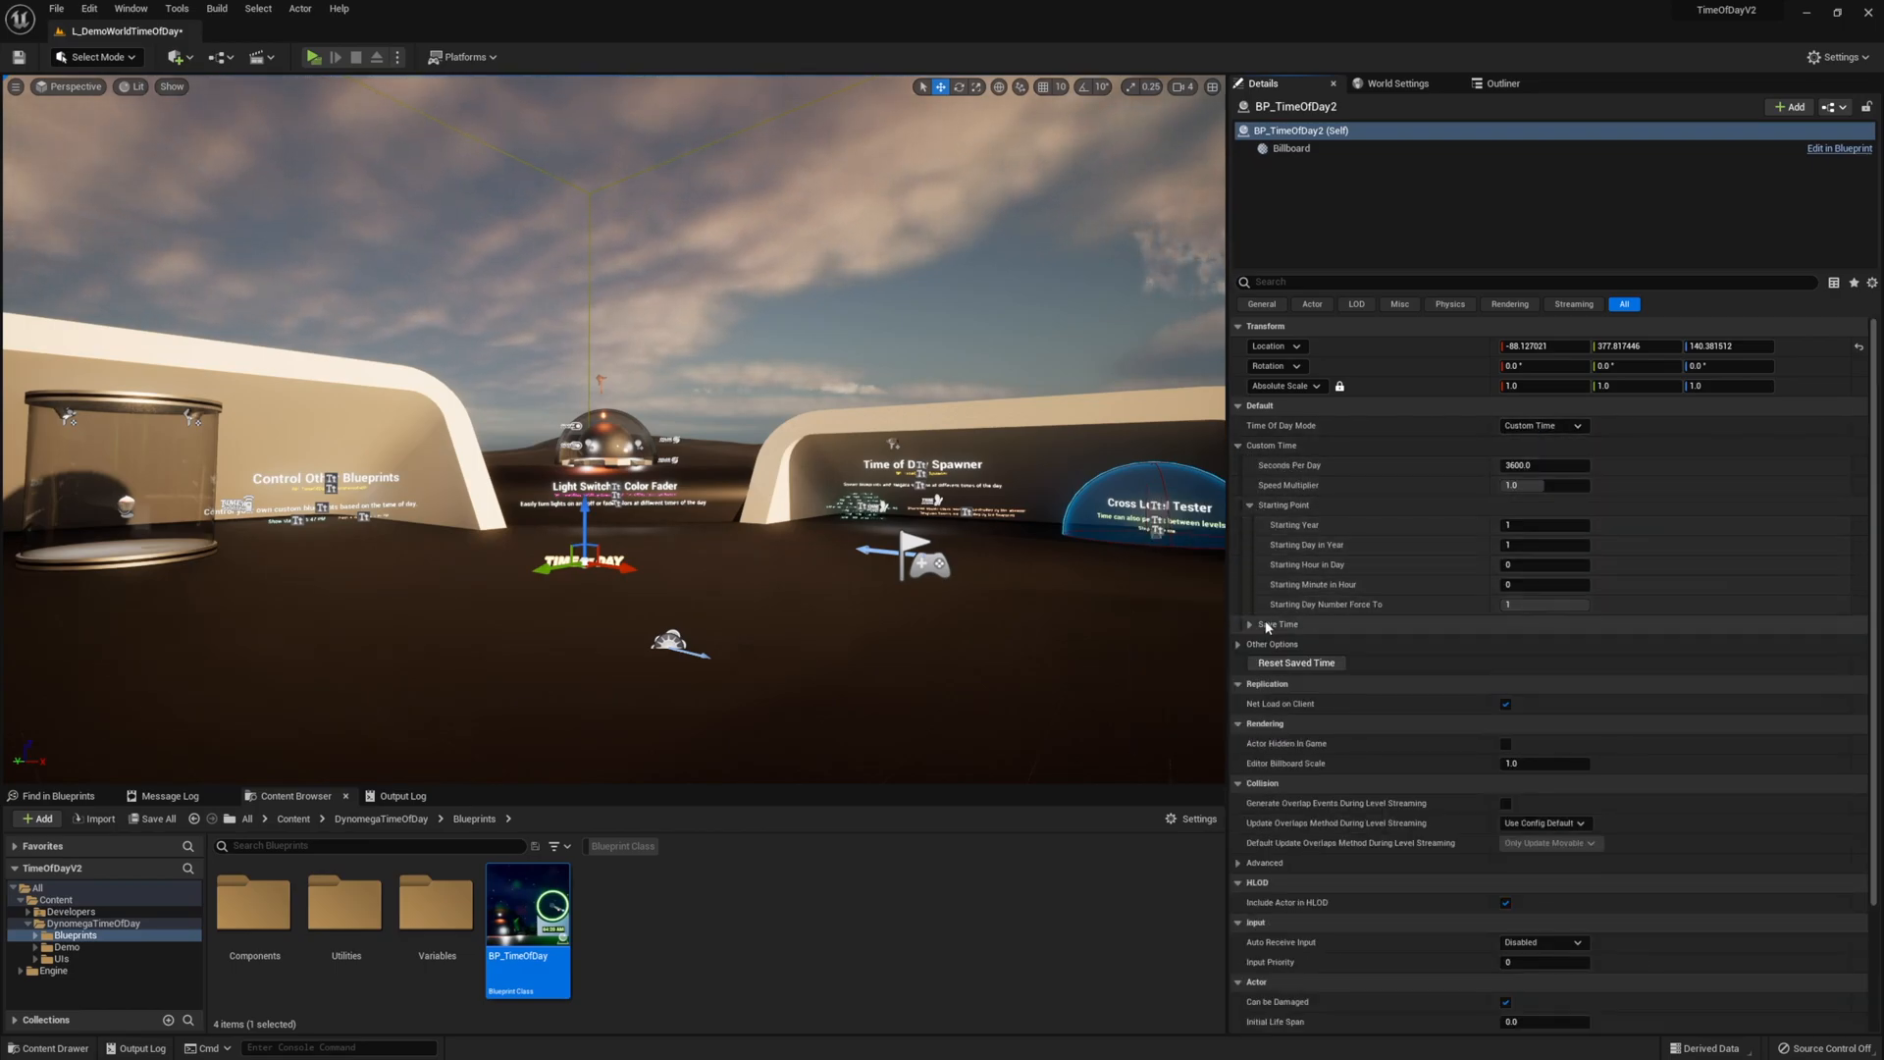
{"action": "left_click", "coordinate": [1249, 625]}
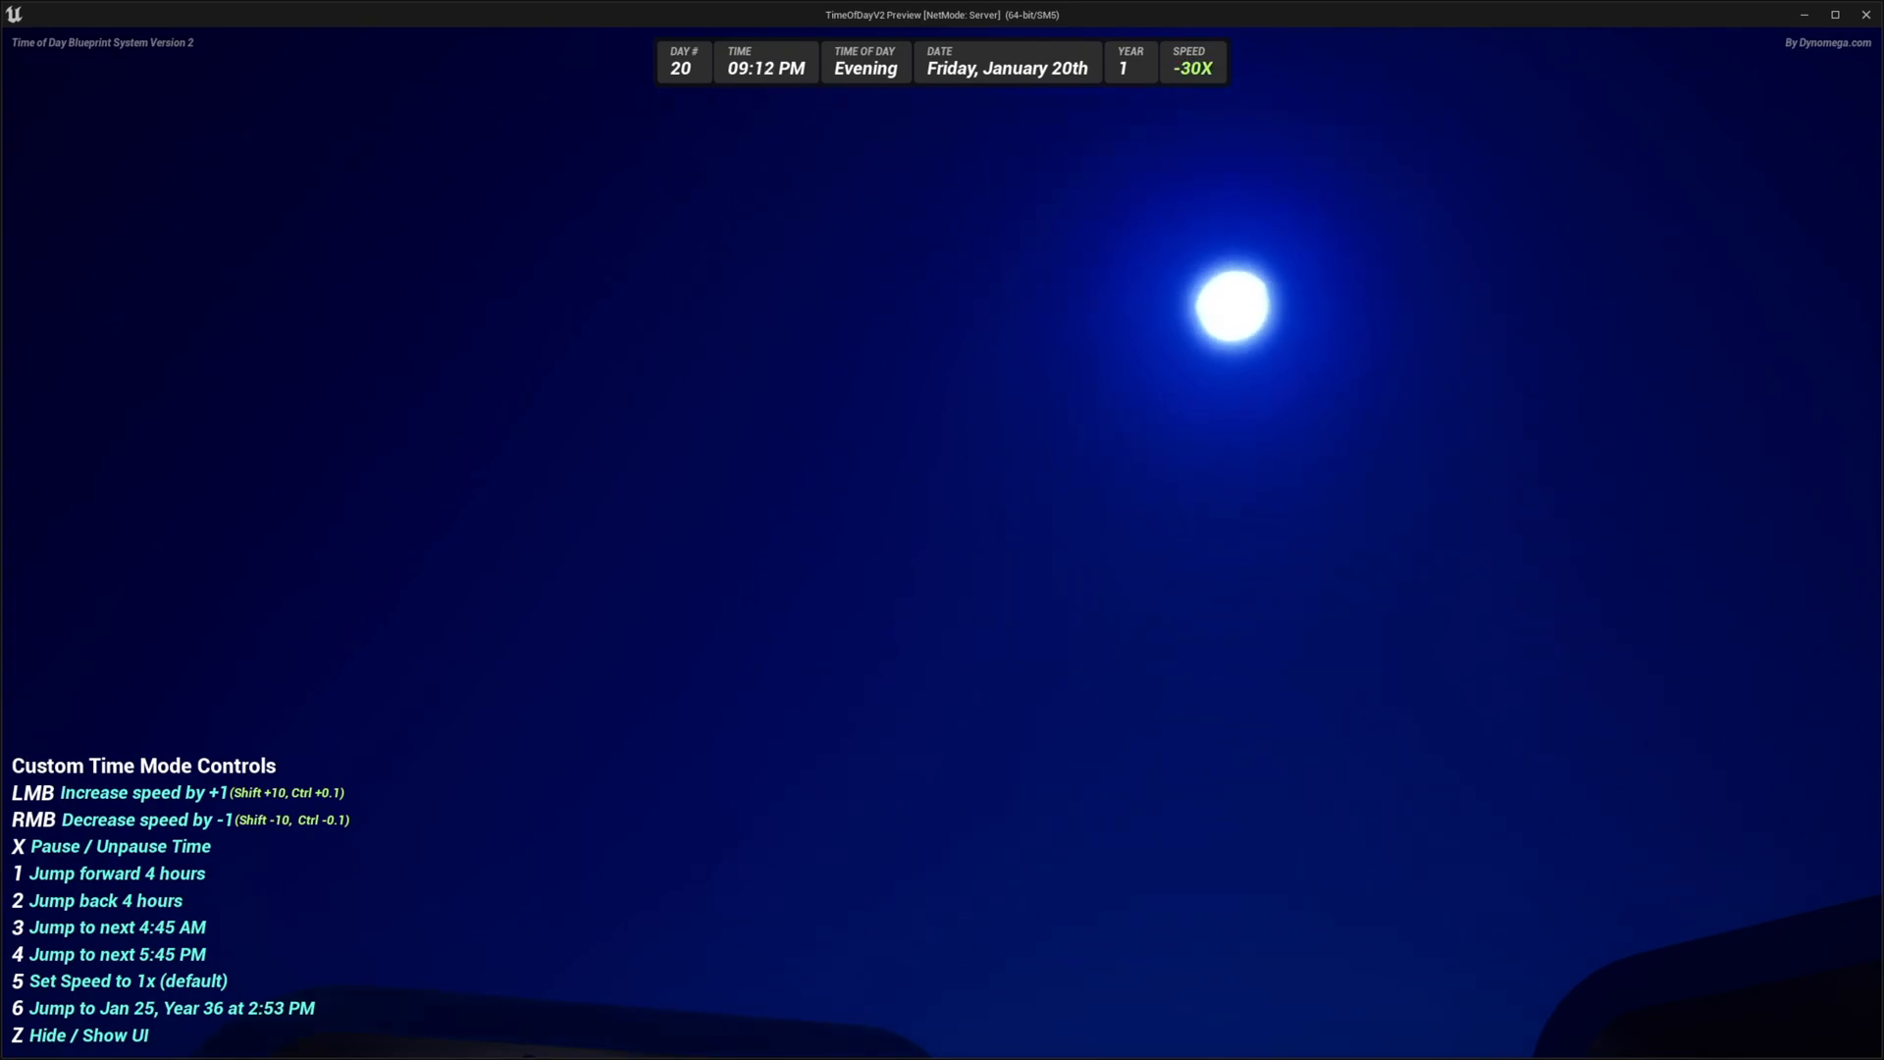
Press X in the preview to stop time at 8:55 PM with speed 0X
{"action": "key", "text": "x"}
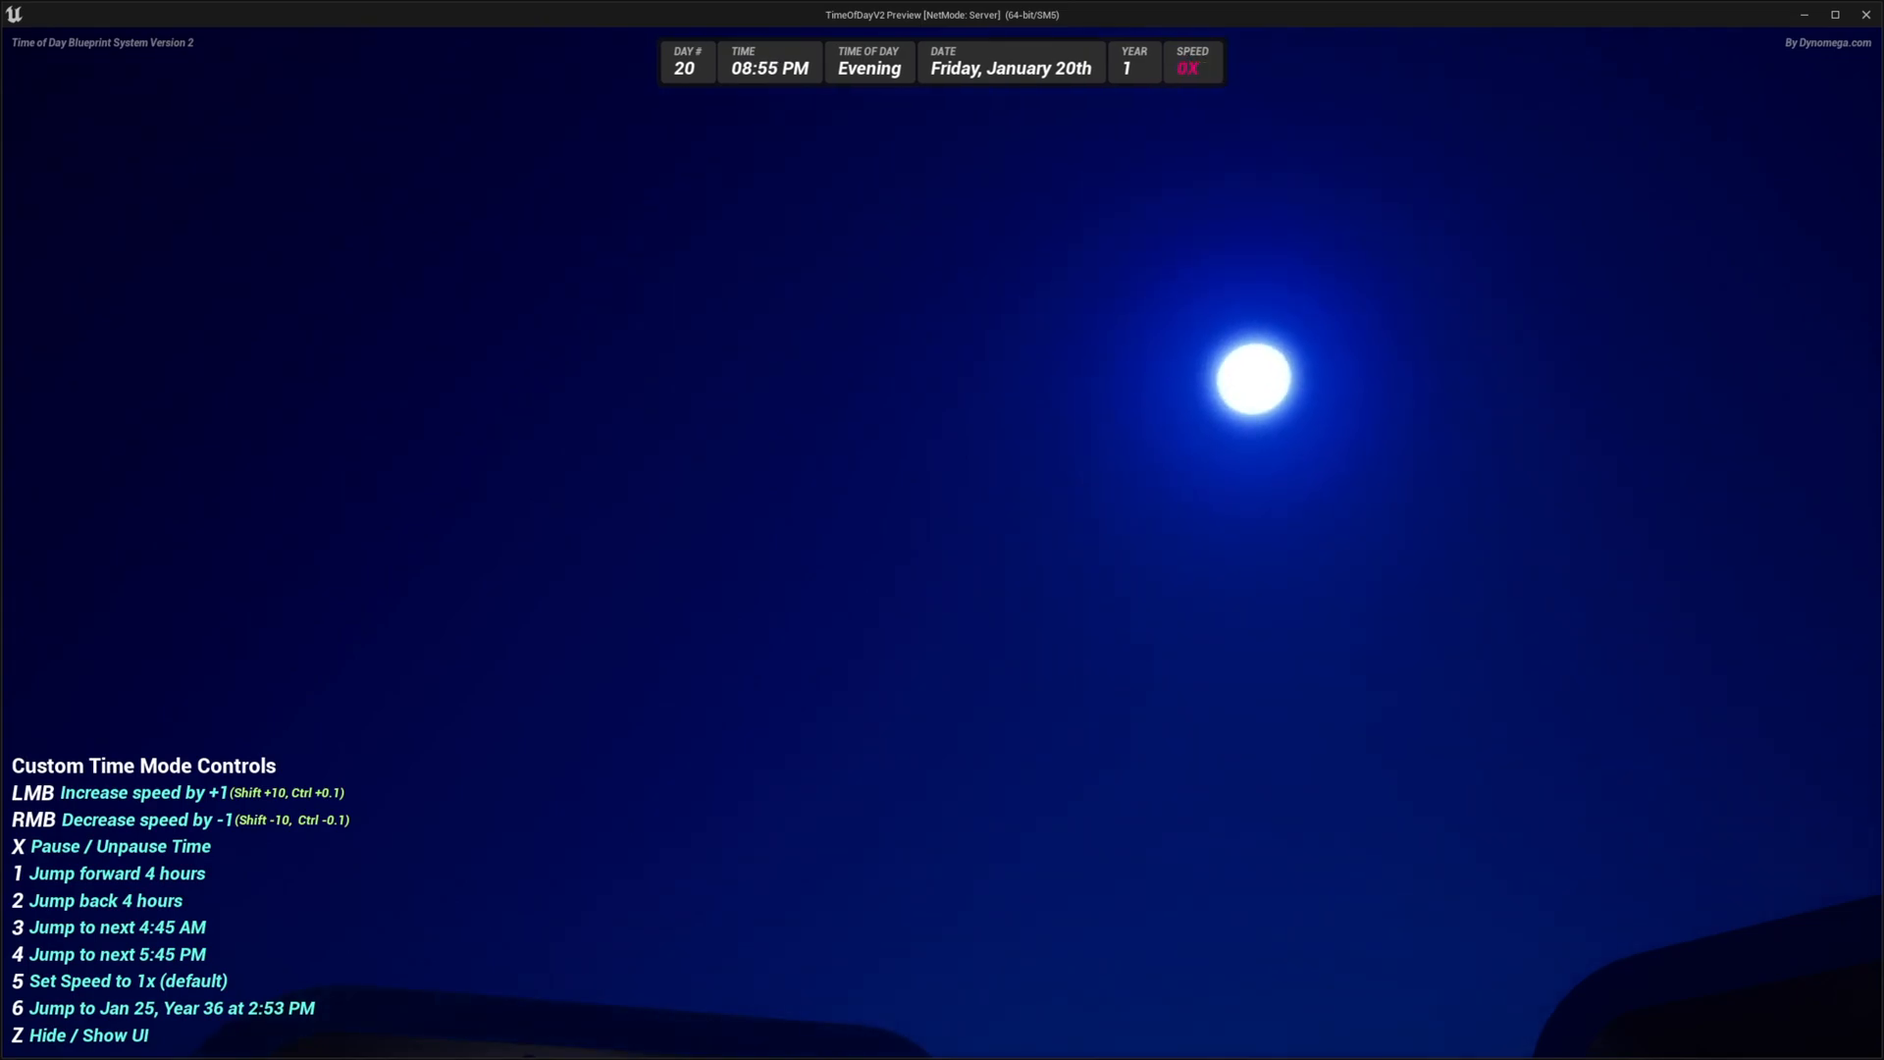